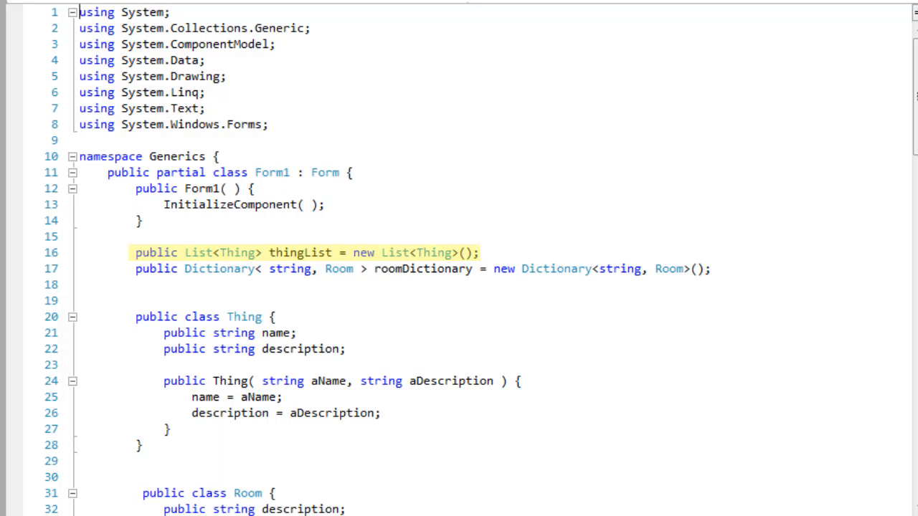
Step: Select the List type in the thingList declaration to look up its documentation
{"action": "double_click", "coordinate": [198, 252]}
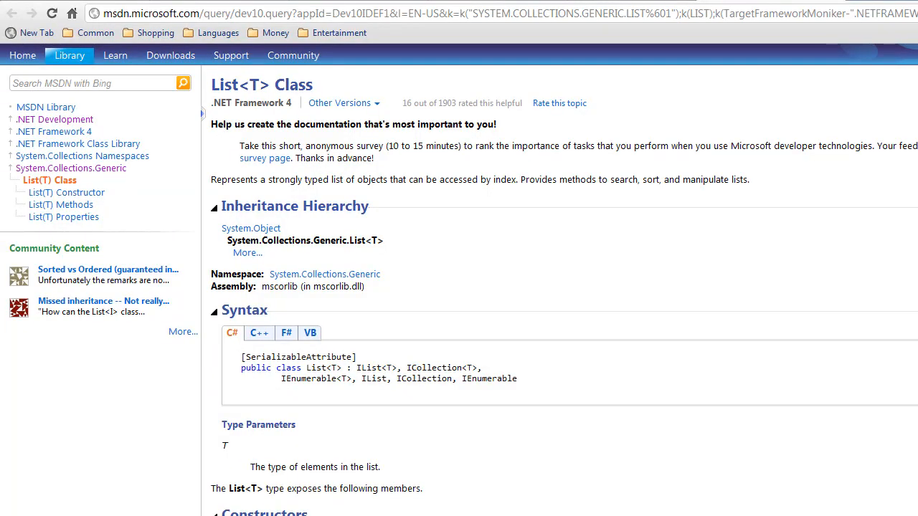
{"action": "scroll", "scroll_direction": "down", "scroll_amount": 3}
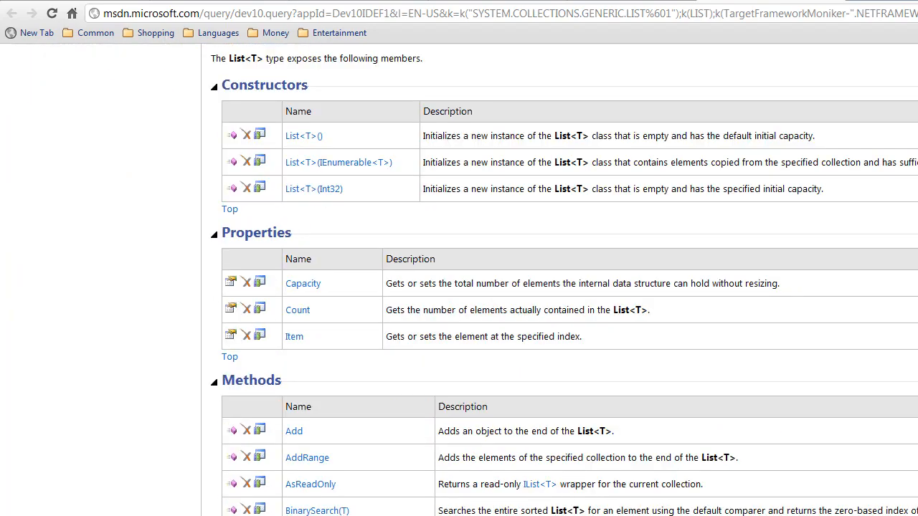
{"action": "scroll", "scroll_direction": "down", "scroll_amount": 3}
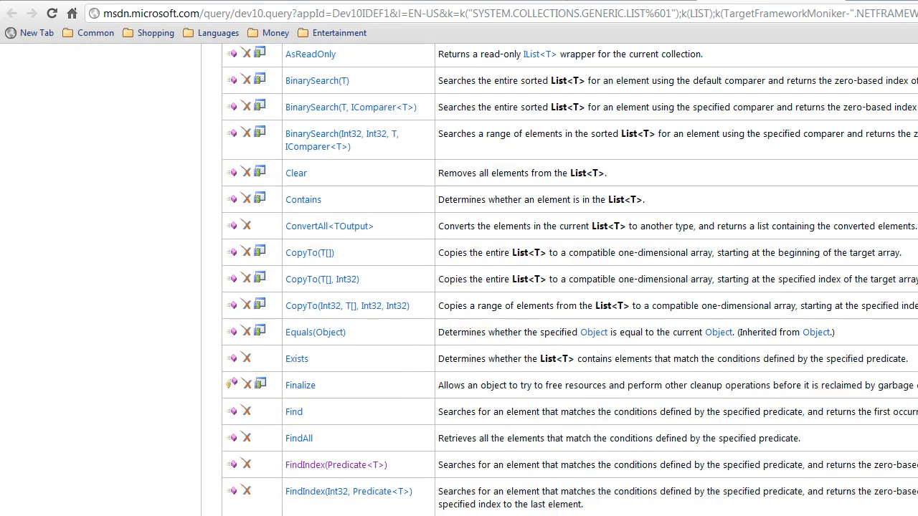
{"action": "scroll", "scroll_direction": "down", "scroll_amount": 3}
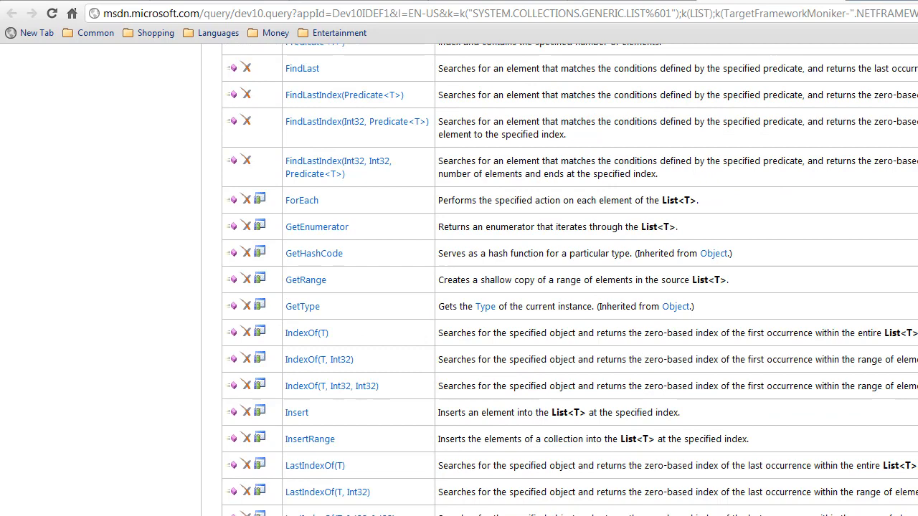
{"action": "scroll", "scroll_direction": "down", "scroll_amount": 3}
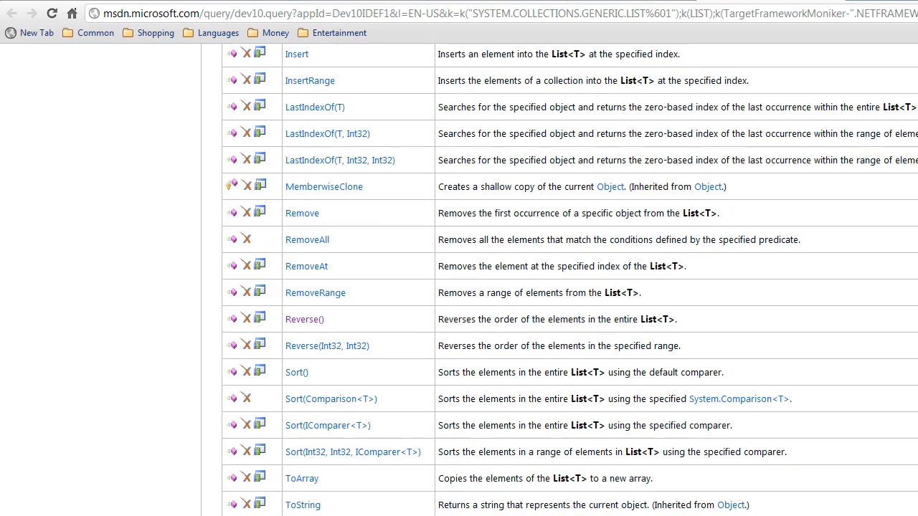
{"action": "mouse_move", "coordinate": [820, 404]}
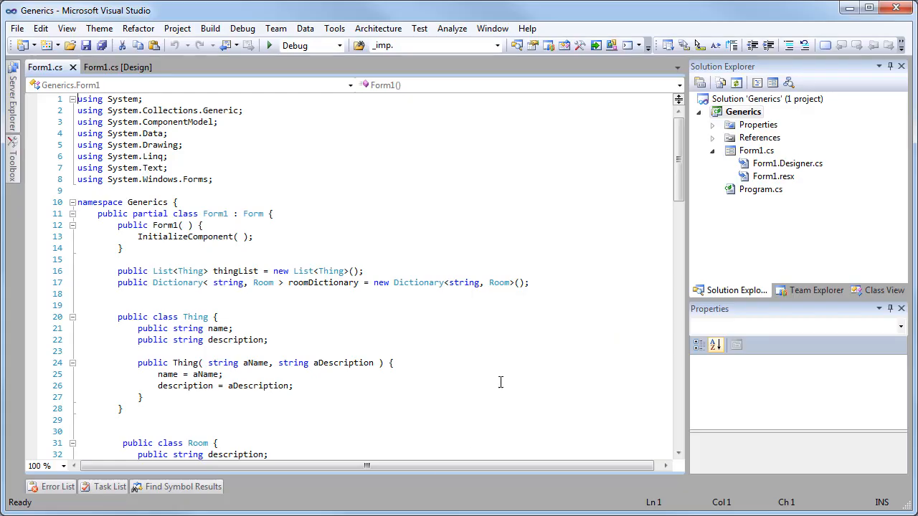
Step: Move from the Thing constructor down to the listBtn_Click handler adding Sword, Lantern and Ring
{"action": "left_click", "coordinate": [500, 370]}
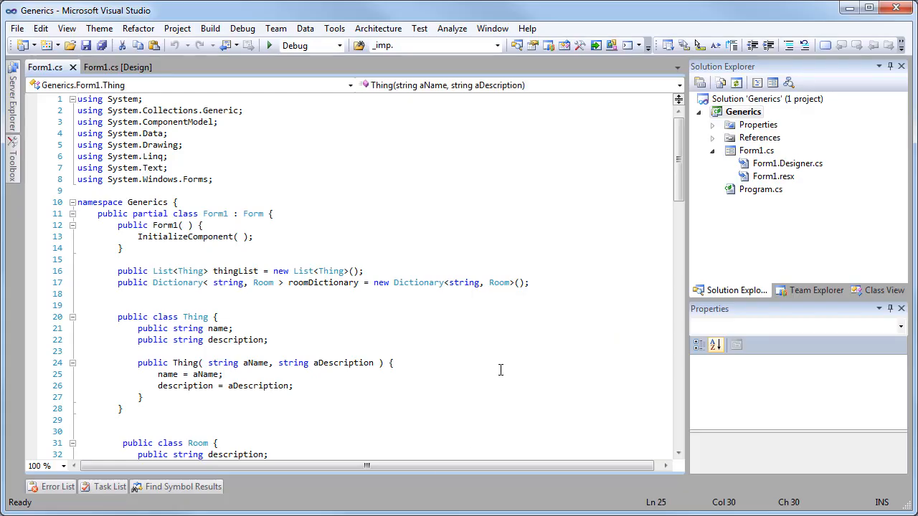
{"action": "scroll", "scroll_direction": "down", "scroll_amount": 3}
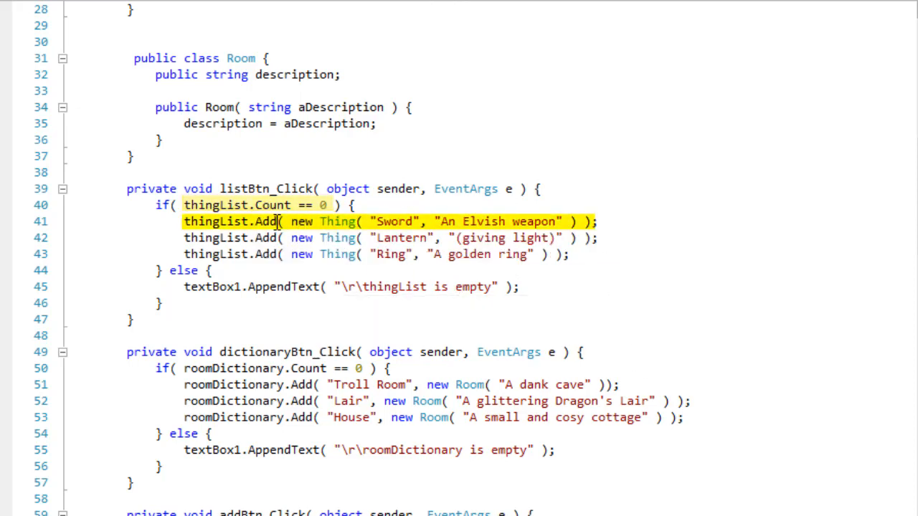
{"action": "mouse_move", "coordinate": [337, 221]}
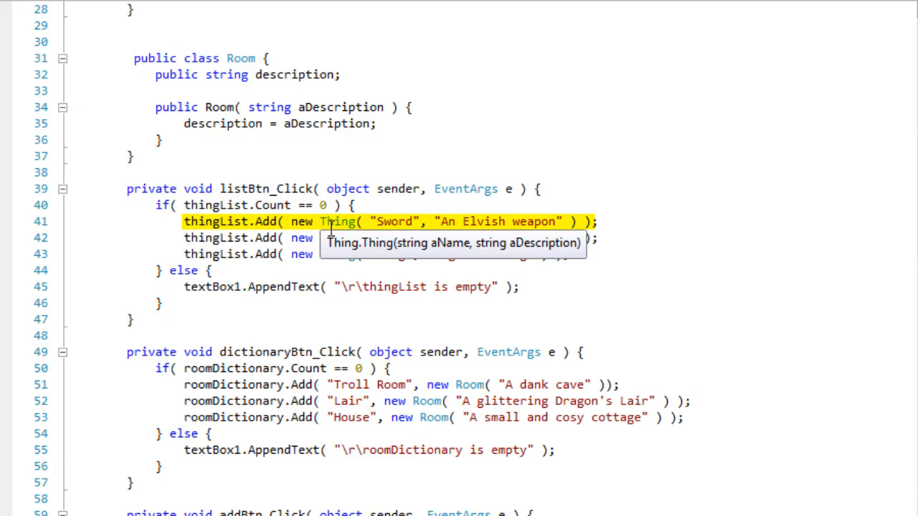
{"action": "left_click", "coordinate": [648, 293]}
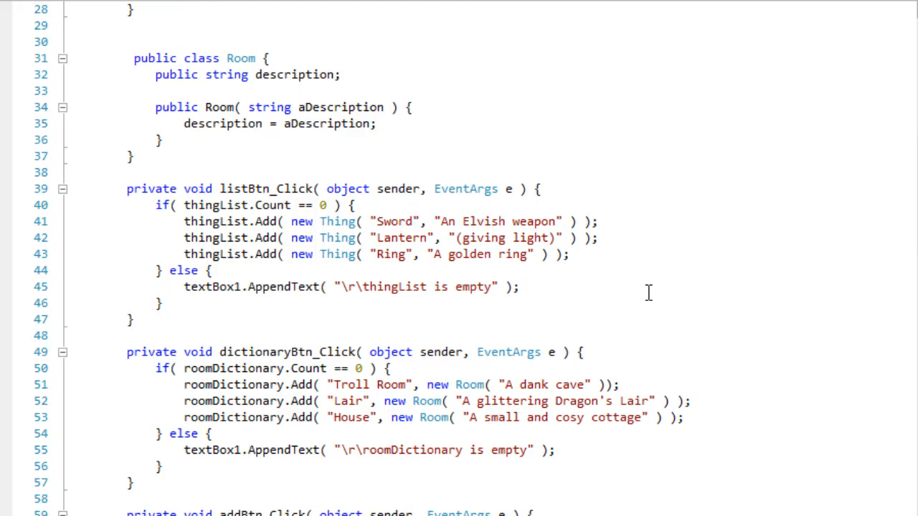
{"action": "scroll", "scroll_direction": "down", "scroll_amount": 3}
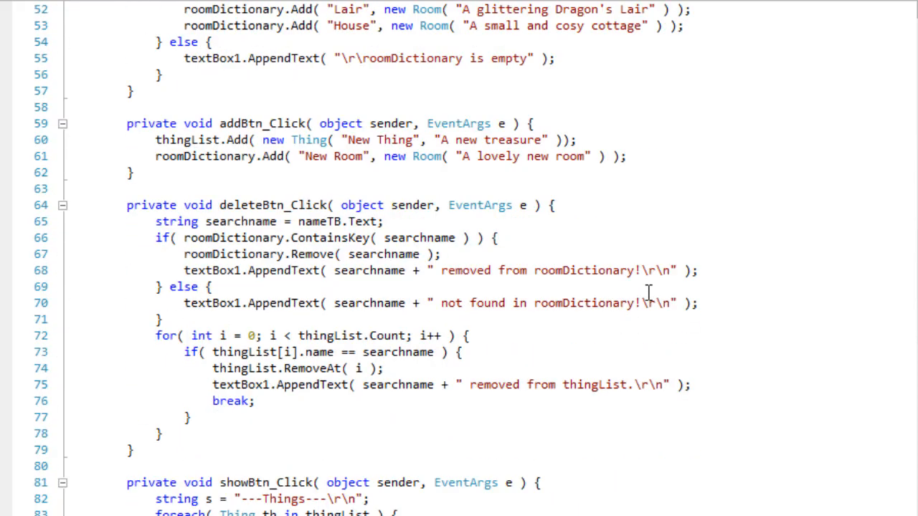
{"action": "scroll", "scroll_direction": "down", "scroll_amount": 3}
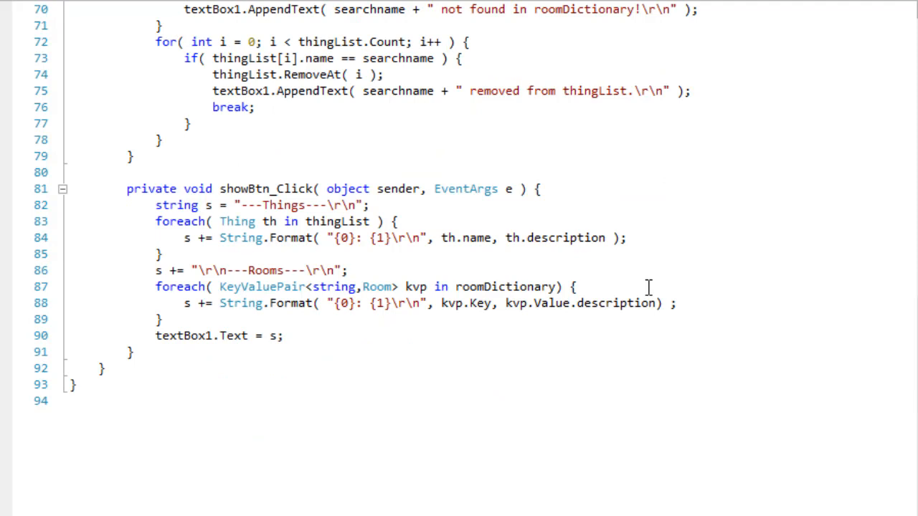
{"action": "mouse_move", "coordinate": [677, 255]}
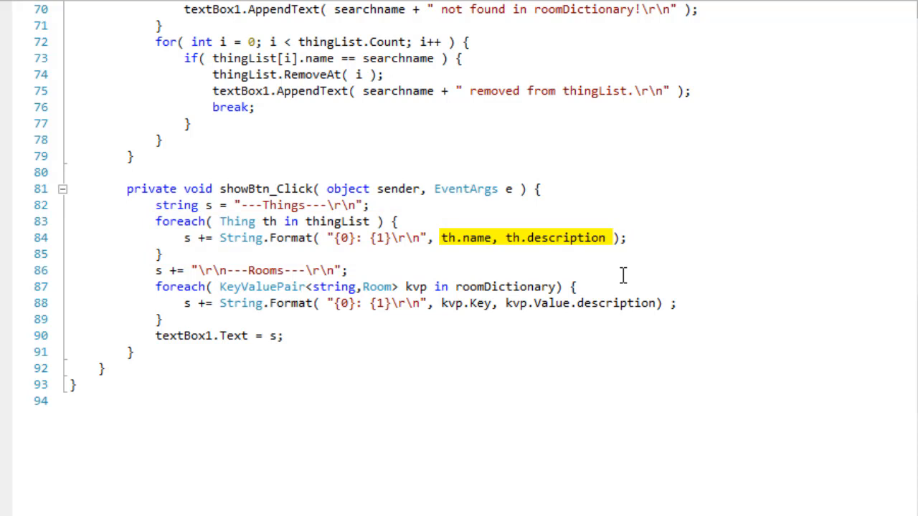
{"action": "mouse_move", "coordinate": [587, 262]}
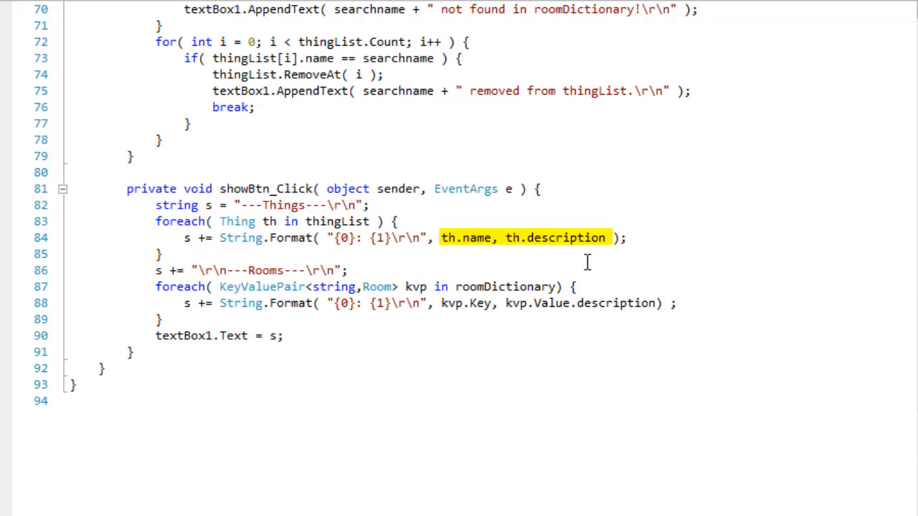
{"action": "mouse_move", "coordinate": [601, 267]}
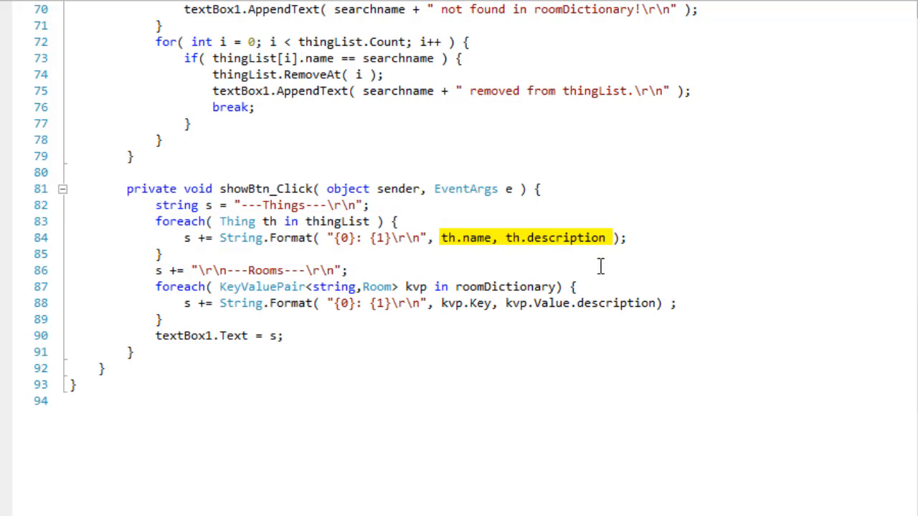
{"action": "left_click", "coordinate": [601, 265]}
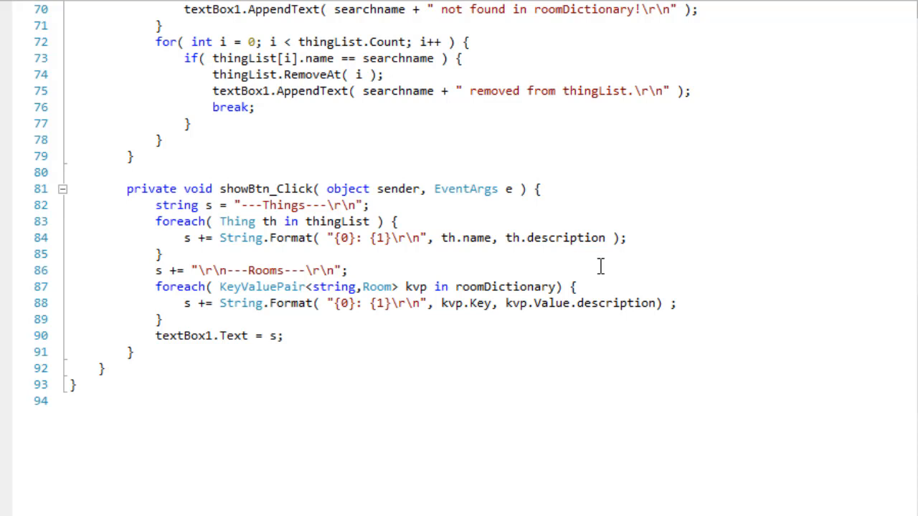
{"action": "mouse_move", "coordinate": [701, 341]}
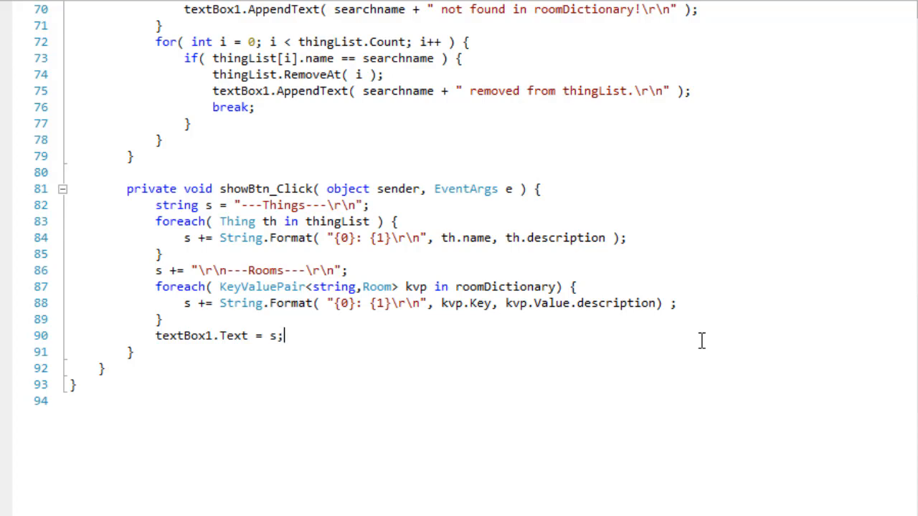
Step: Review the Thing and Room classes and the Room dictionary declaration in Form1.cs
{"action": "scroll", "scroll_direction": "up", "scroll_amount": 3}
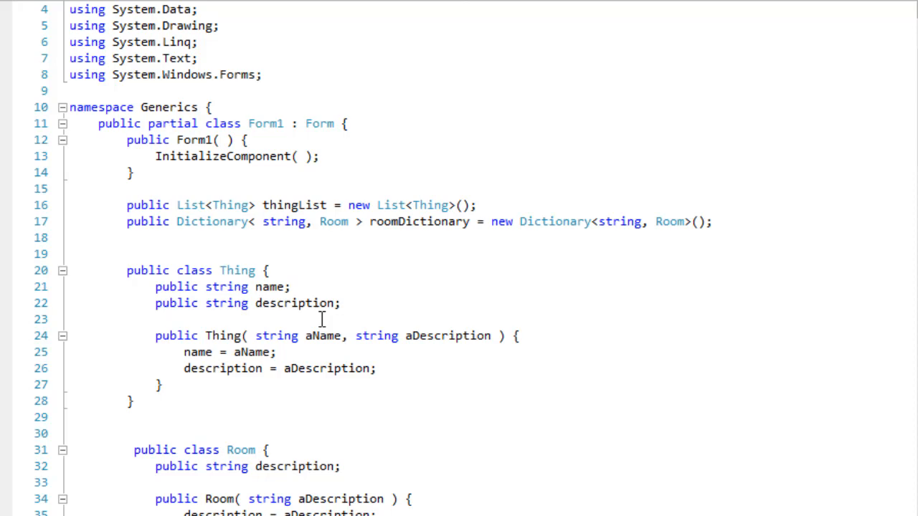
{"action": "scroll", "scroll_direction": "down", "scroll_amount": 3}
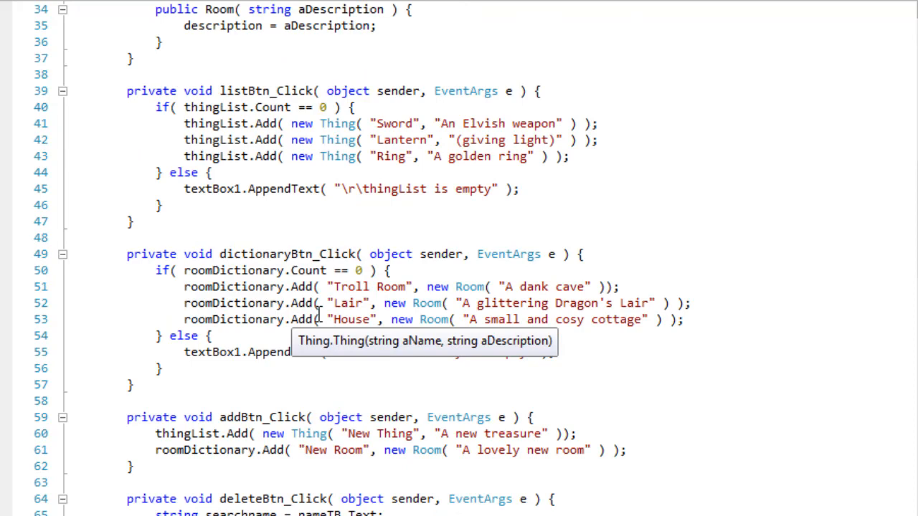
{"action": "scroll", "scroll_direction": "down", "scroll_amount": 3}
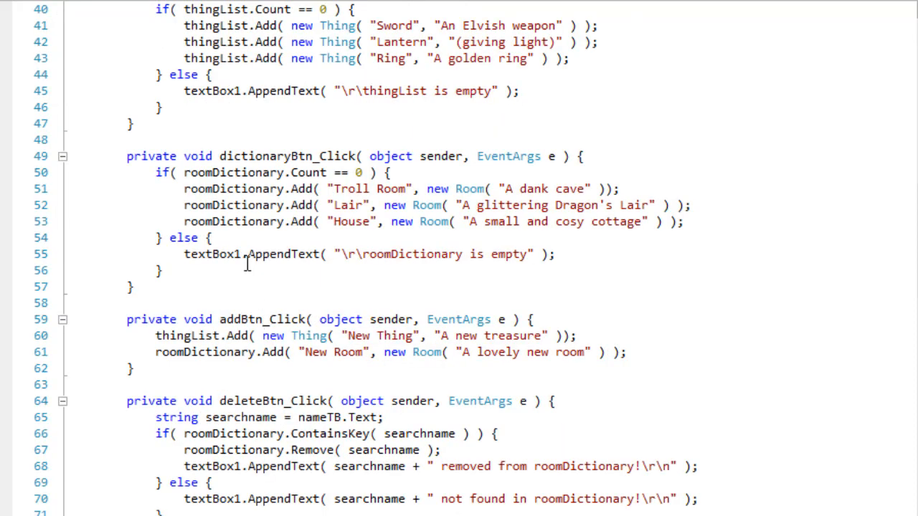
{"action": "mouse_move", "coordinate": [242, 244]}
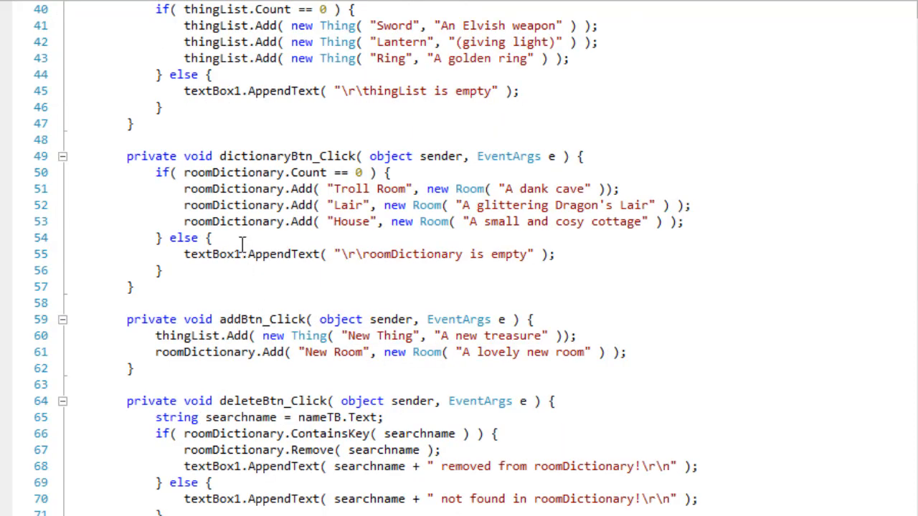
{"action": "double_click", "coordinate": [369, 189]}
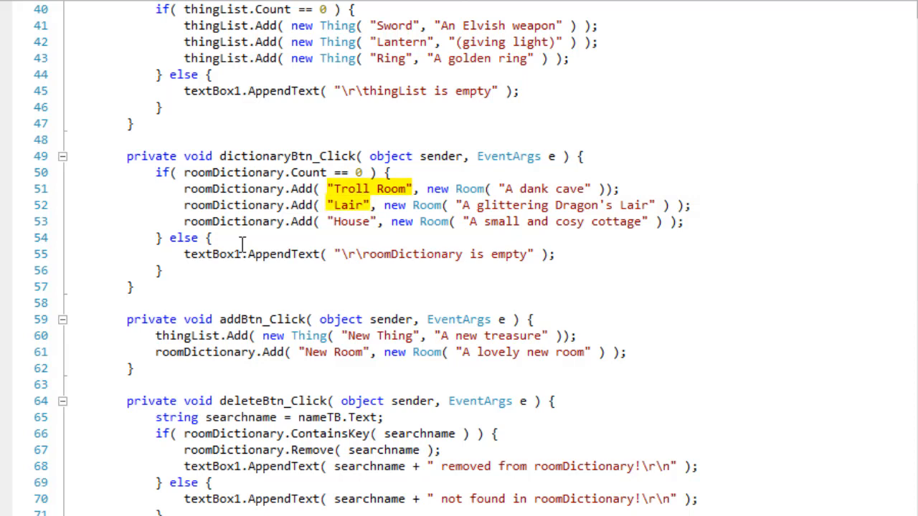
{"action": "scroll", "scroll_direction": "up", "scroll_amount": 3}
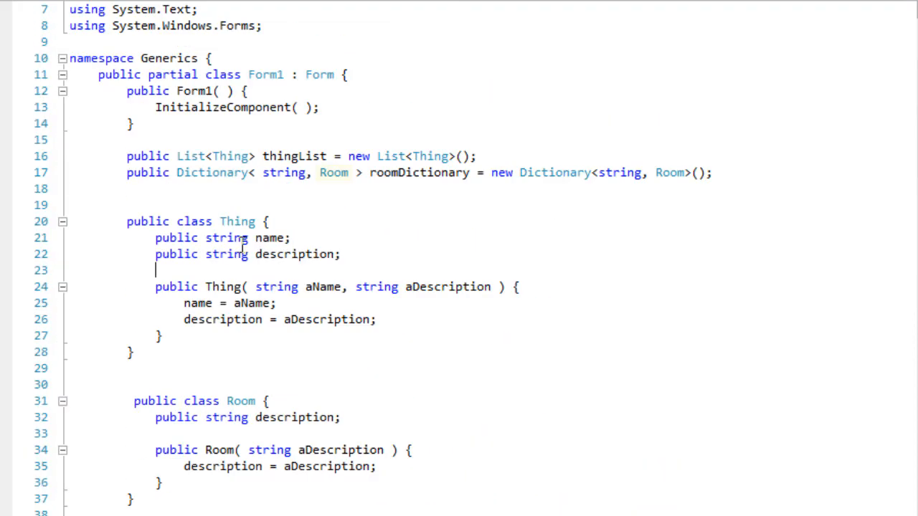
{"action": "double_click", "coordinate": [332, 172]}
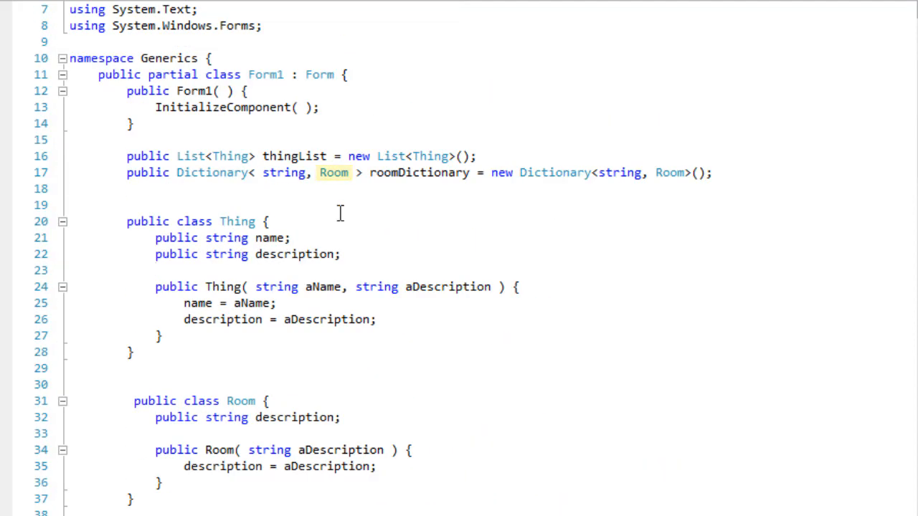
Step: Go over the button click handlers before building and running the Generics app
{"action": "scroll", "scroll_direction": "down", "scroll_amount": 3}
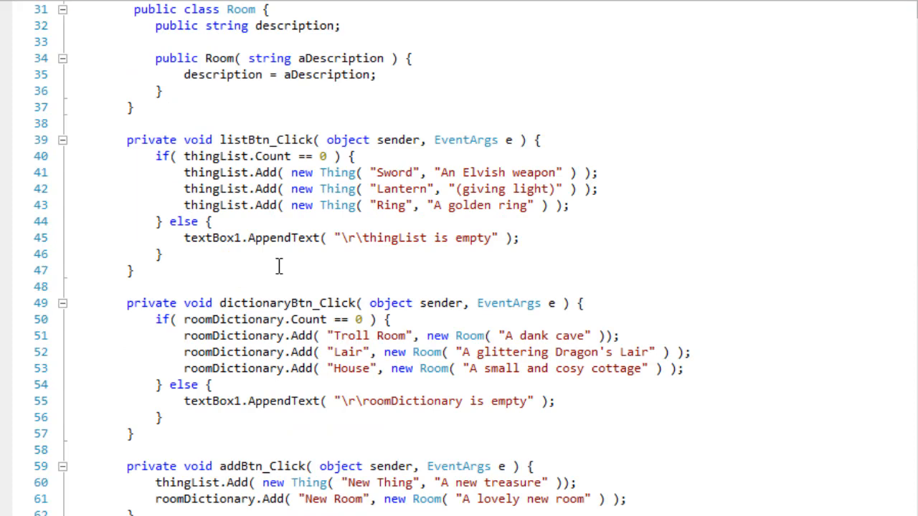
{"action": "scroll", "scroll_direction": "down", "scroll_amount": 3}
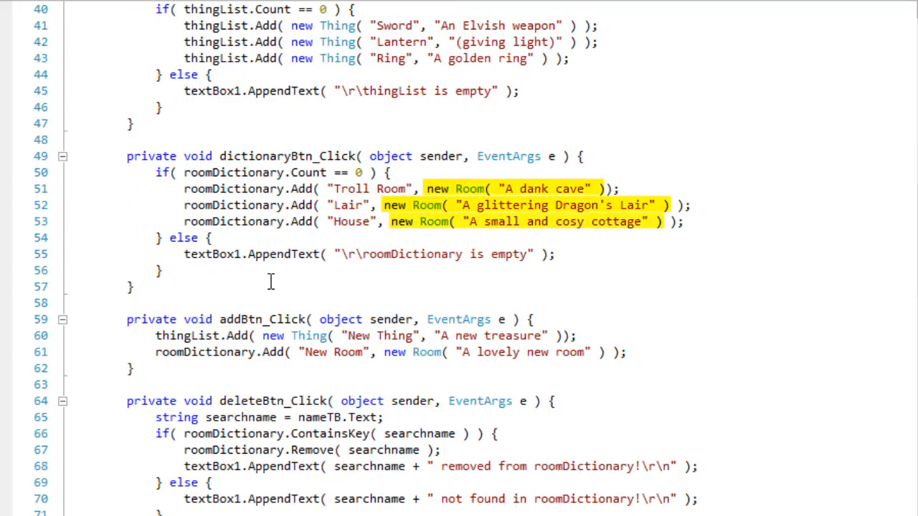
{"action": "scroll", "scroll_direction": "down", "scroll_amount": 3}
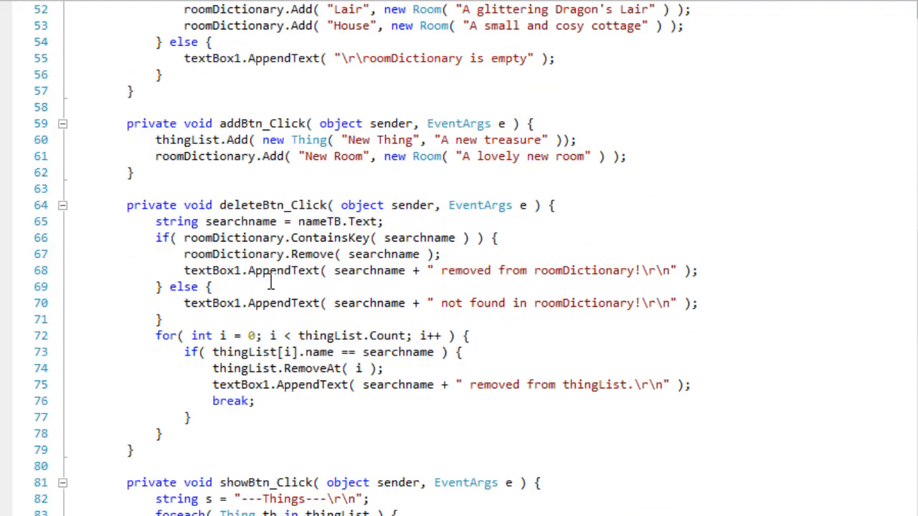
{"action": "scroll", "scroll_direction": "down", "scroll_amount": 3}
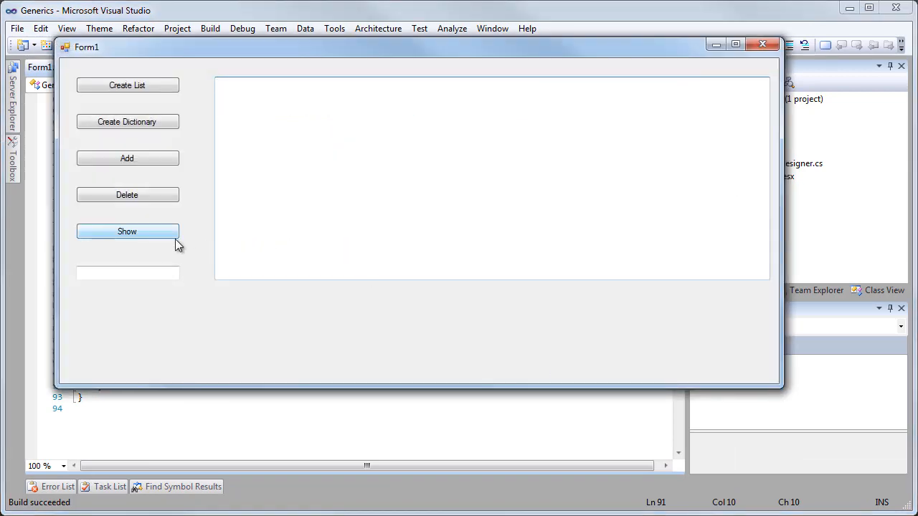
Step: Show the empty lists, create starter entries, then show all including New Thing and New Room
{"action": "left_click", "coordinate": [126, 231]}
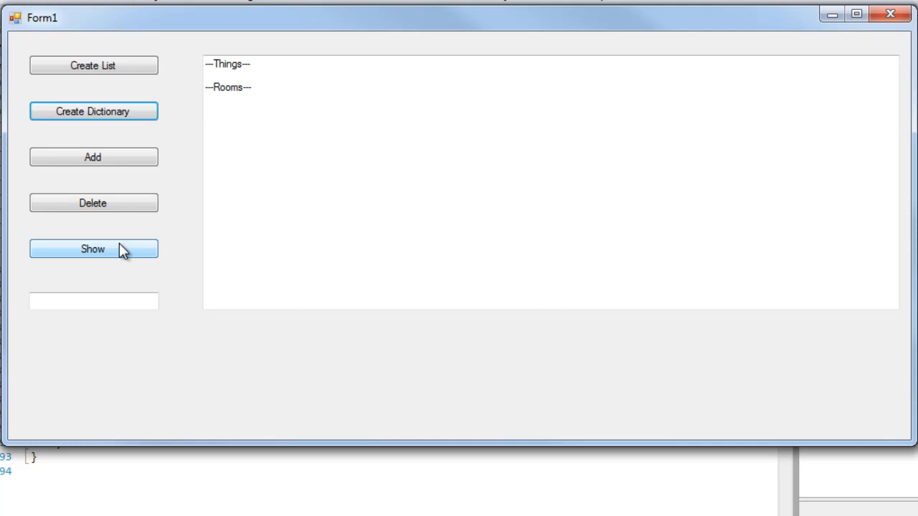
{"action": "left_click", "coordinate": [91, 249]}
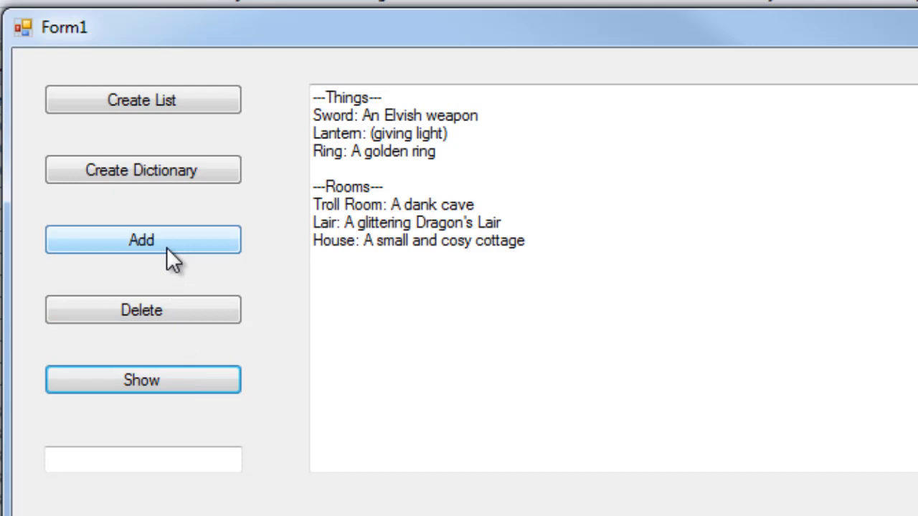
{"action": "mouse_move", "coordinate": [218, 414]}
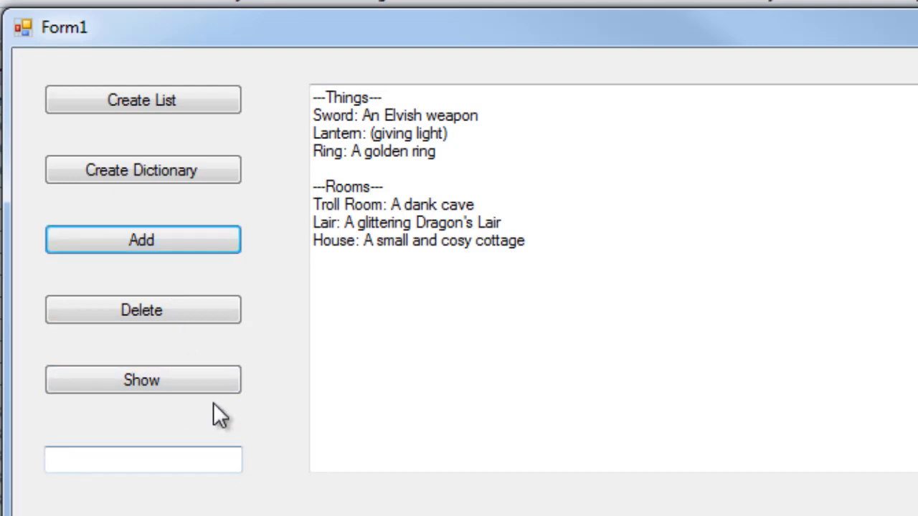
{"action": "left_click", "coordinate": [144, 380]}
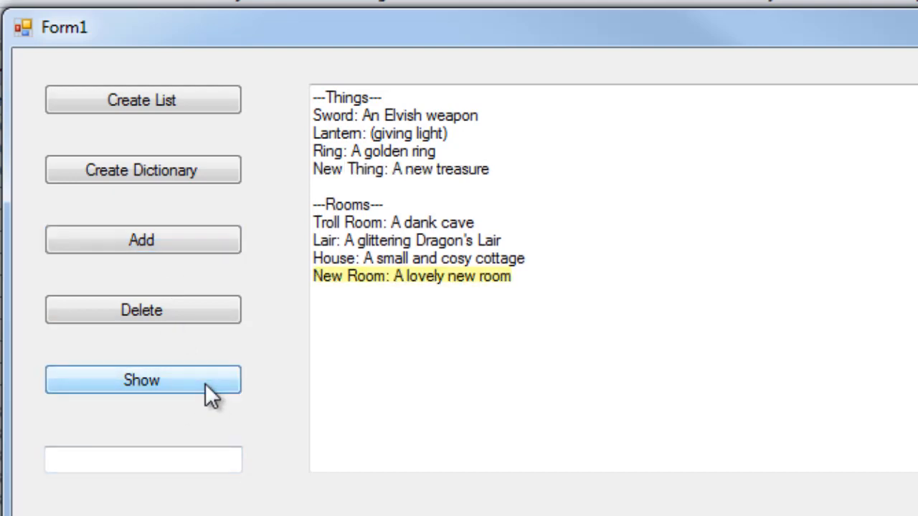
{"action": "left_click", "coordinate": [144, 380]}
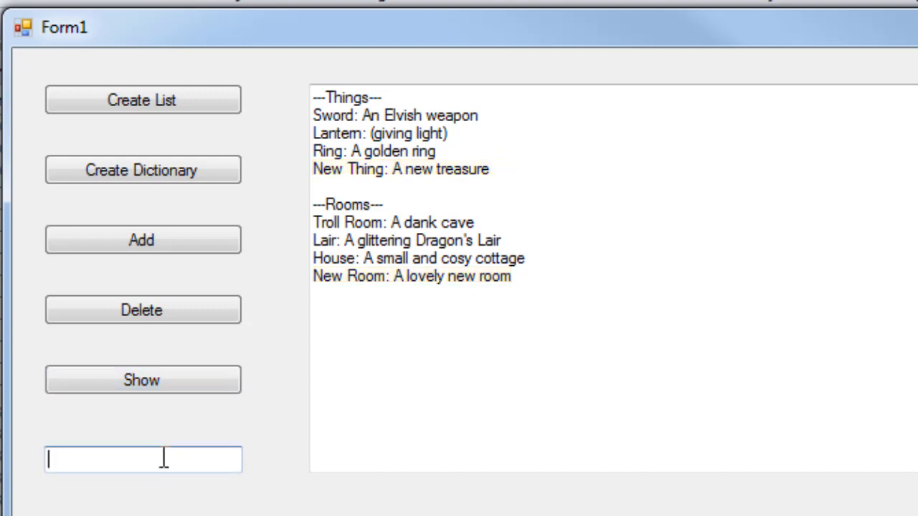
Step: Delete the entry named Sword, reported removed from thingList but absent from roomDictionary
{"action": "type", "text": "Sword"}
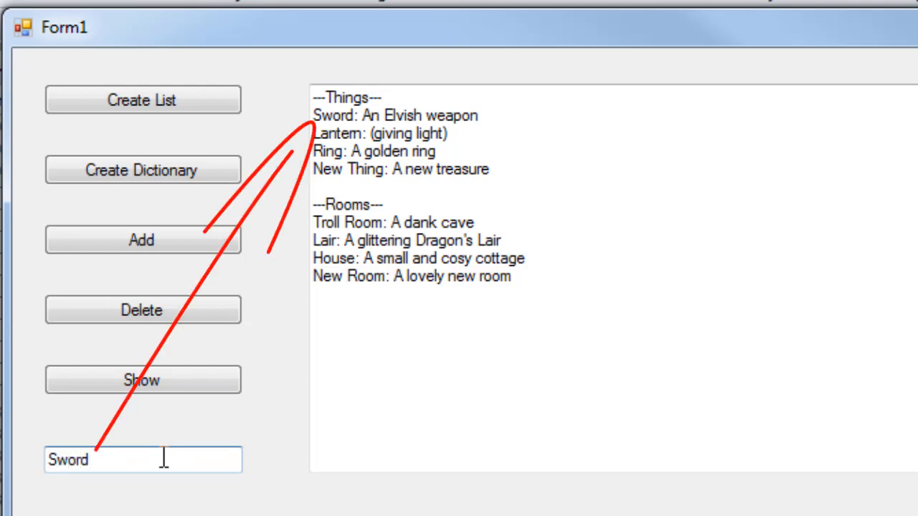
{"action": "mouse_move", "coordinate": [118, 351]}
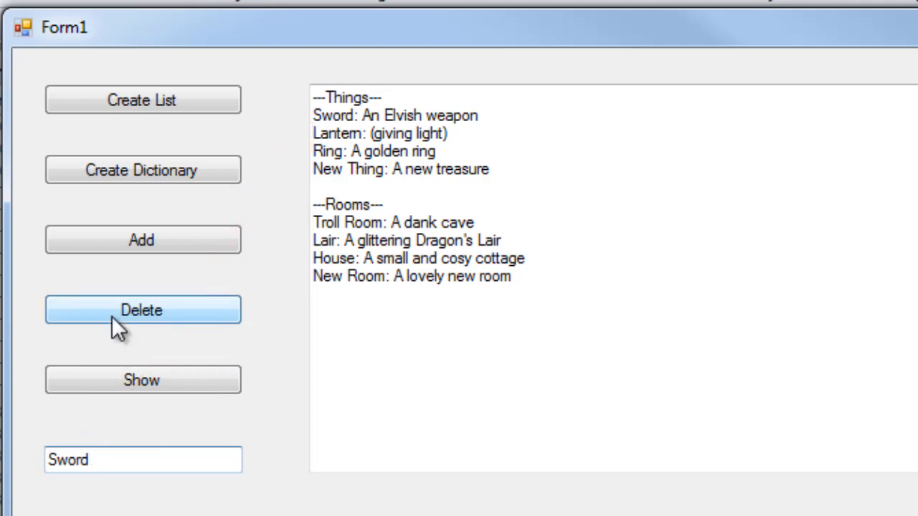
{"action": "left_click", "coordinate": [143, 310]}
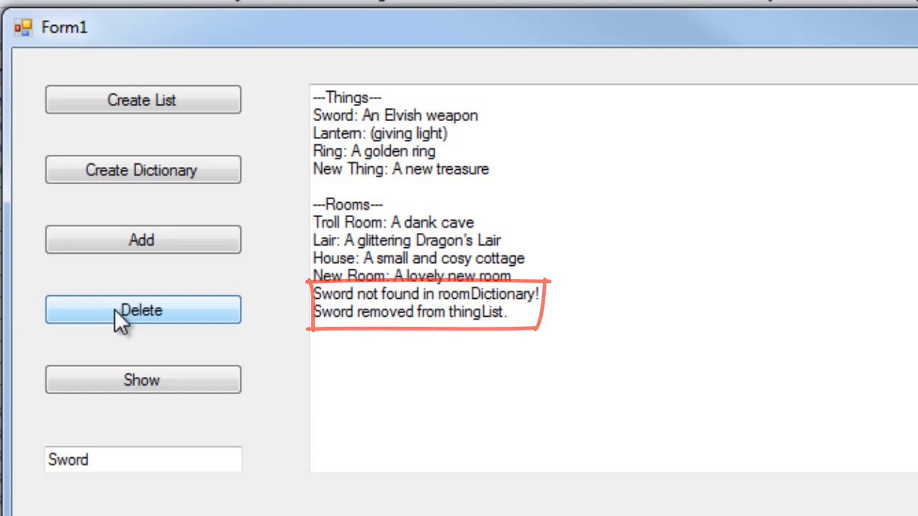
{"action": "left_click", "coordinate": [143, 380]}
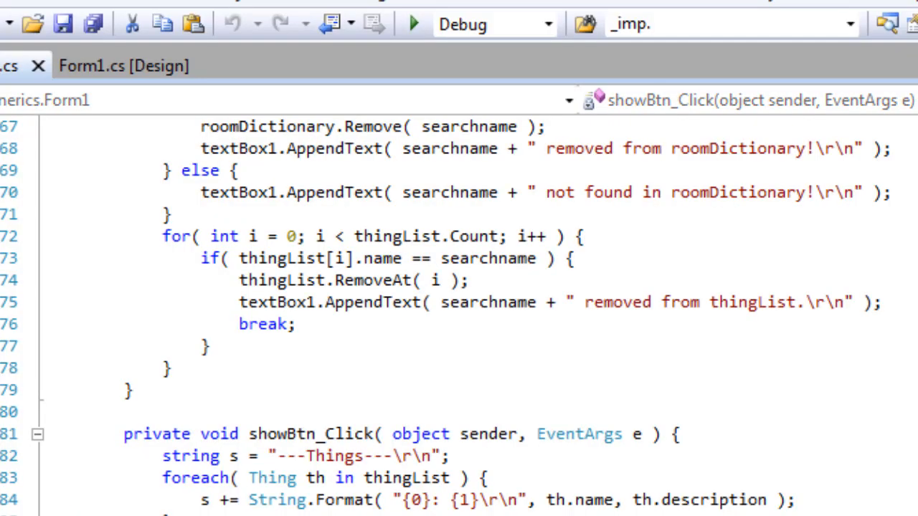
Step: Bring the deleteBtn_Click handler back into view to walk through the deletion logic
{"action": "scroll", "scroll_direction": "up", "scroll_amount": 3}
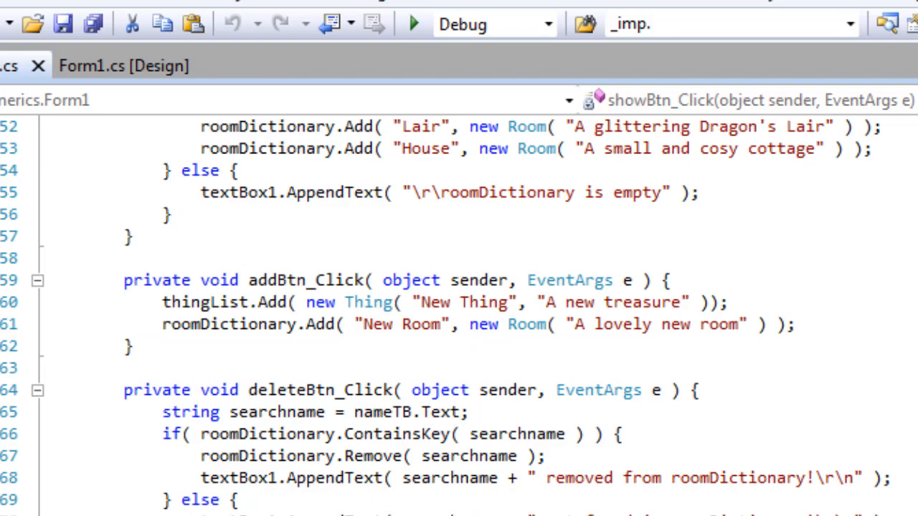
{"action": "scroll", "scroll_direction": "down", "scroll_amount": 3}
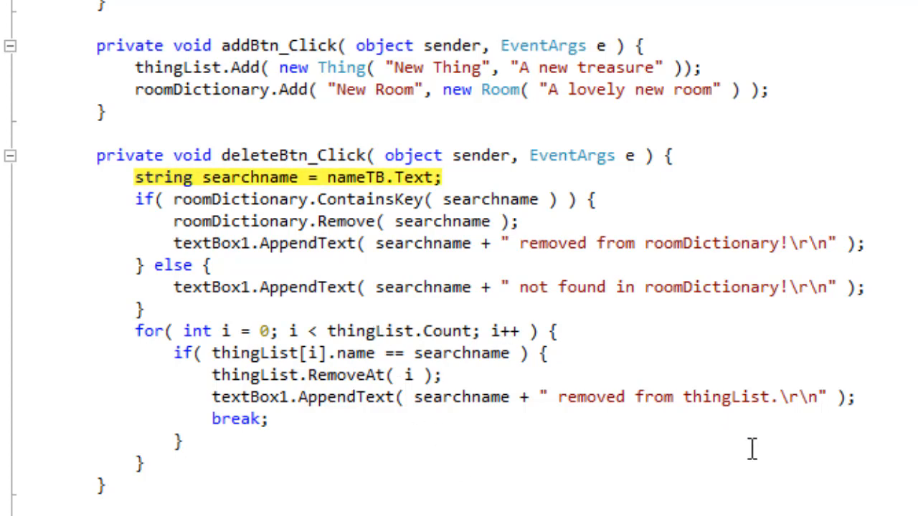
{"action": "mouse_move", "coordinate": [850, 430]}
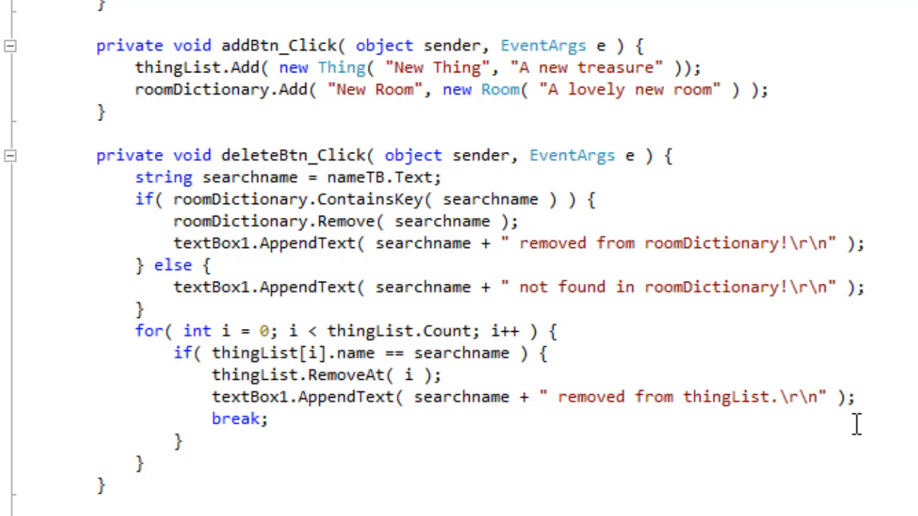
{"action": "double_click", "coordinate": [344, 221]}
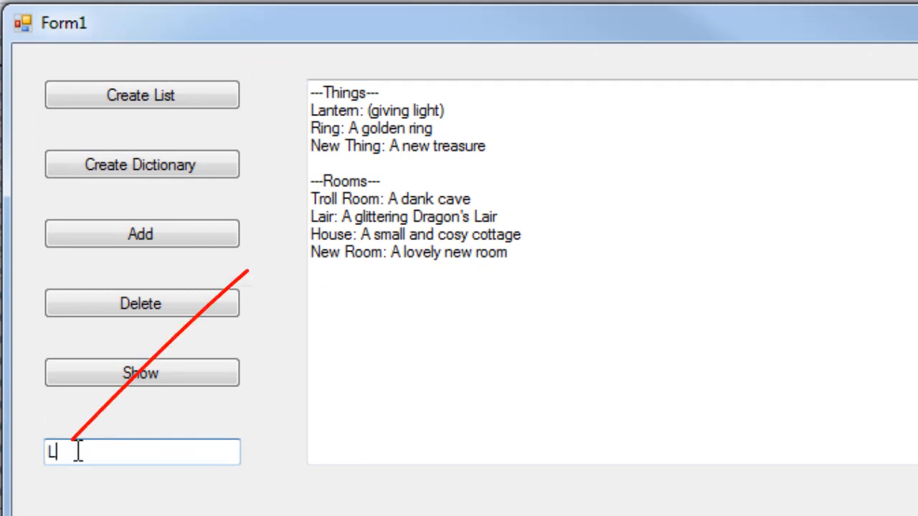
Step: Delete the entry named Lair and show the remaining Things and Rooms without it
{"action": "type", "text": "air"}
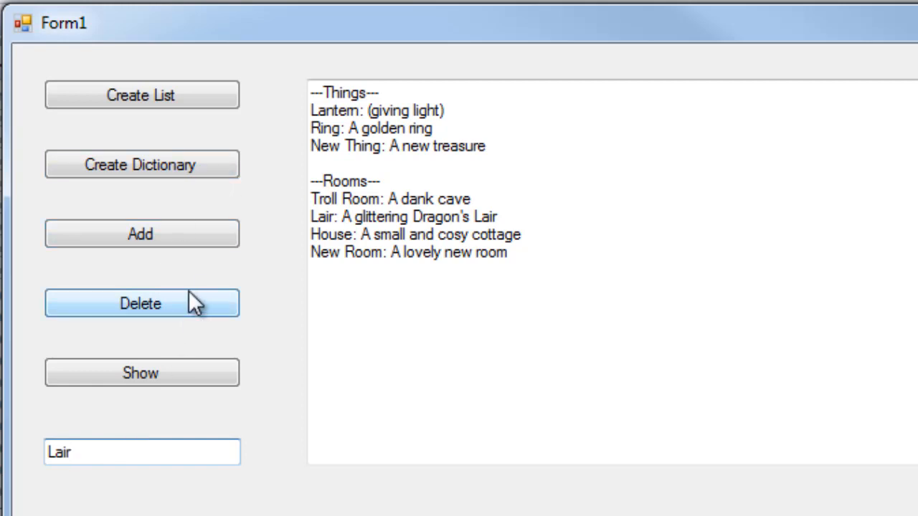
{"action": "left_click", "coordinate": [141, 304]}
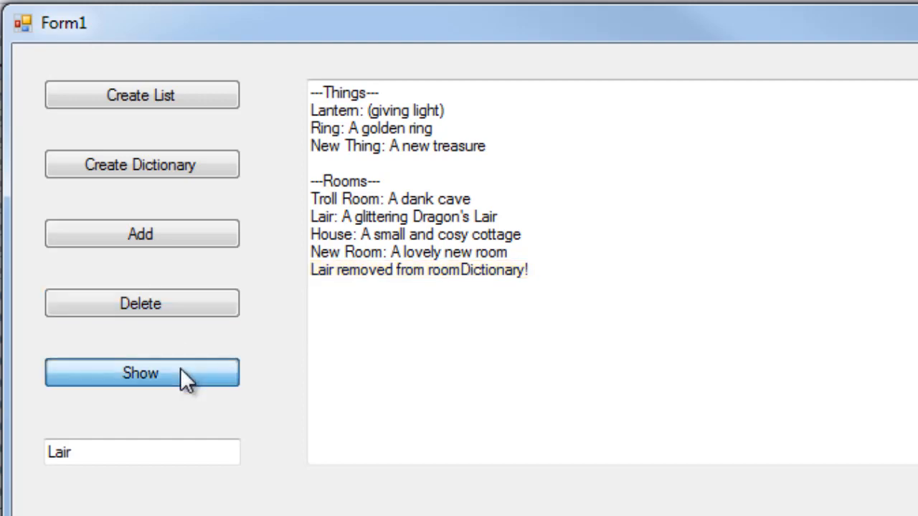
{"action": "left_click", "coordinate": [141, 373]}
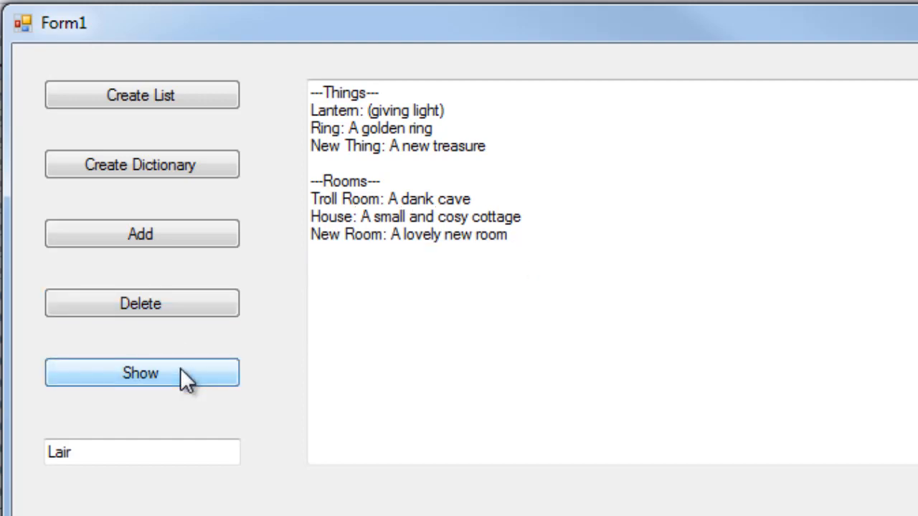